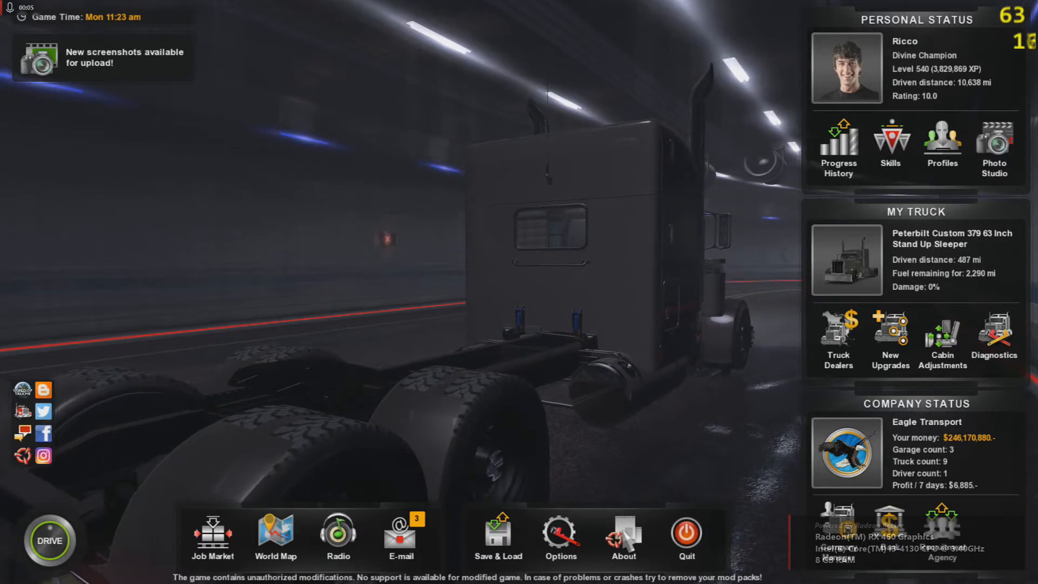
- Open the Trailer Browser from About and select the tn_wil43 hopper trailer
left_click(622, 537)
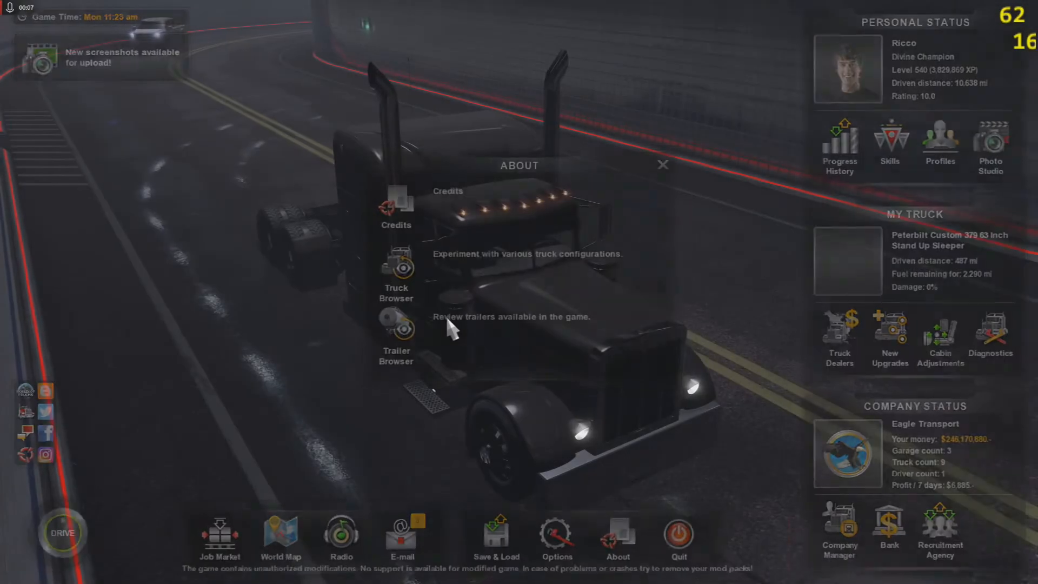
left_click(396, 324)
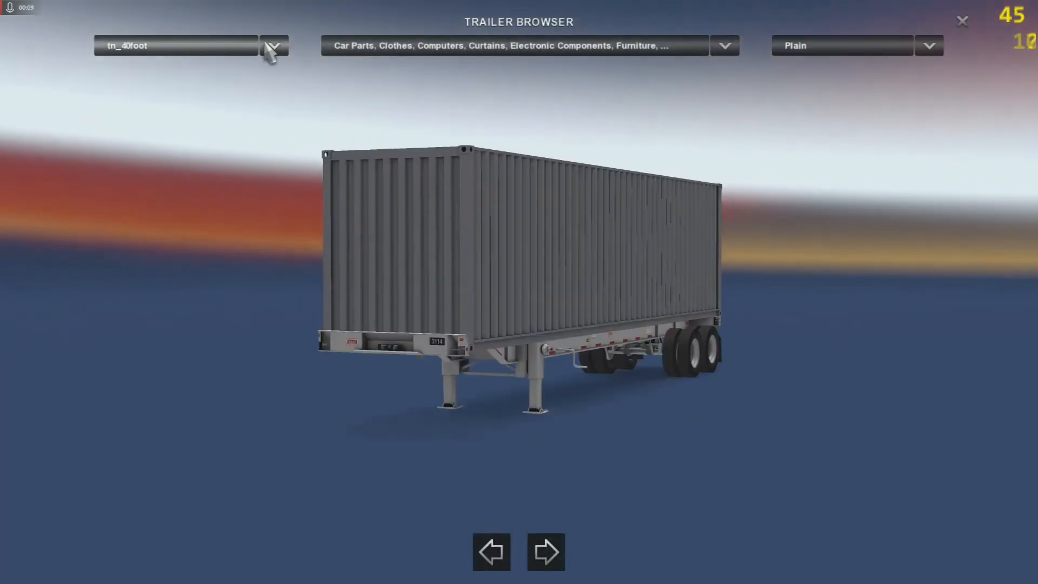
left_click(272, 46)
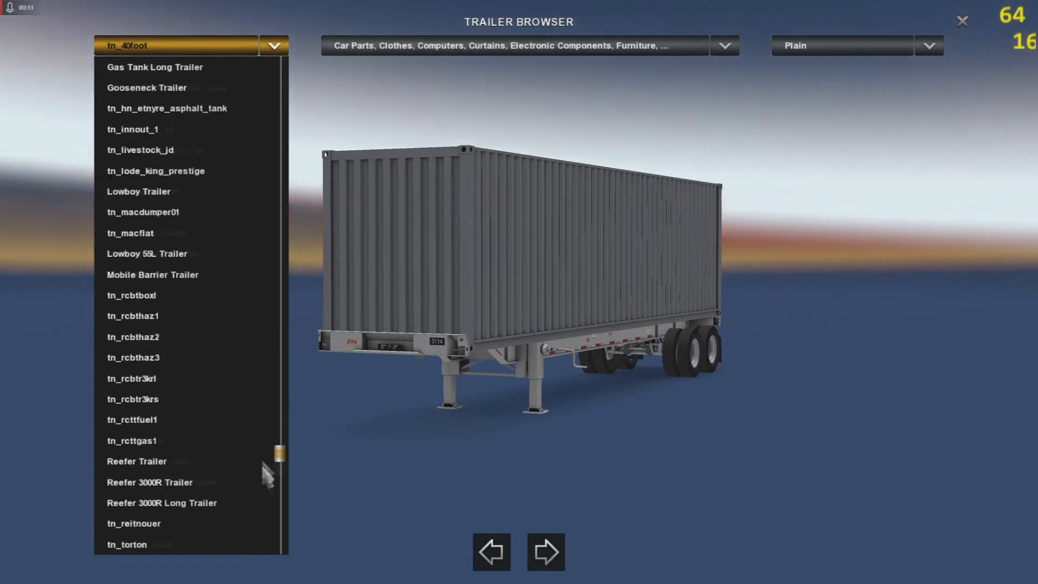
scroll("down", 3)
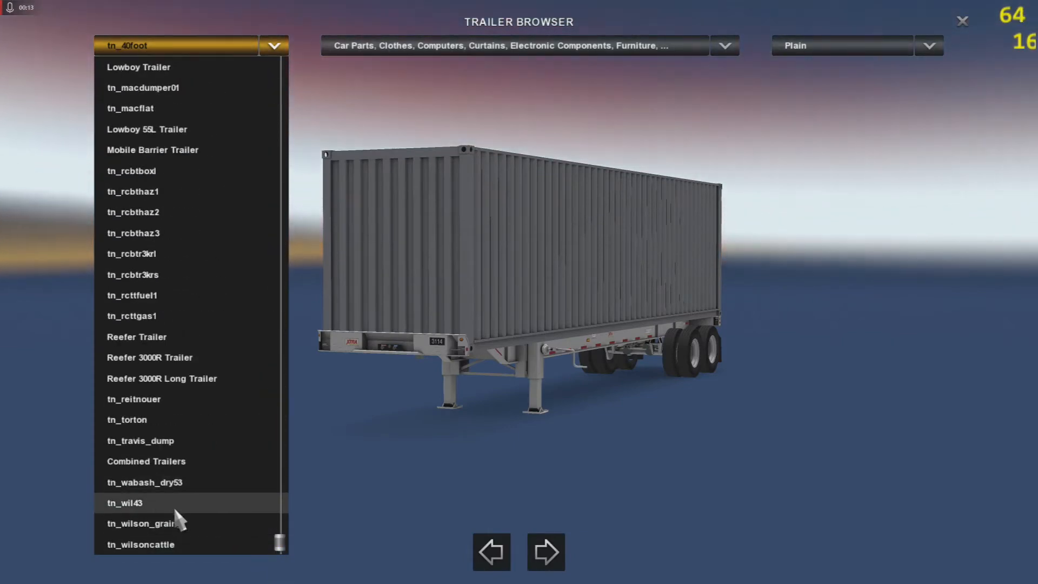
left_click(125, 502)
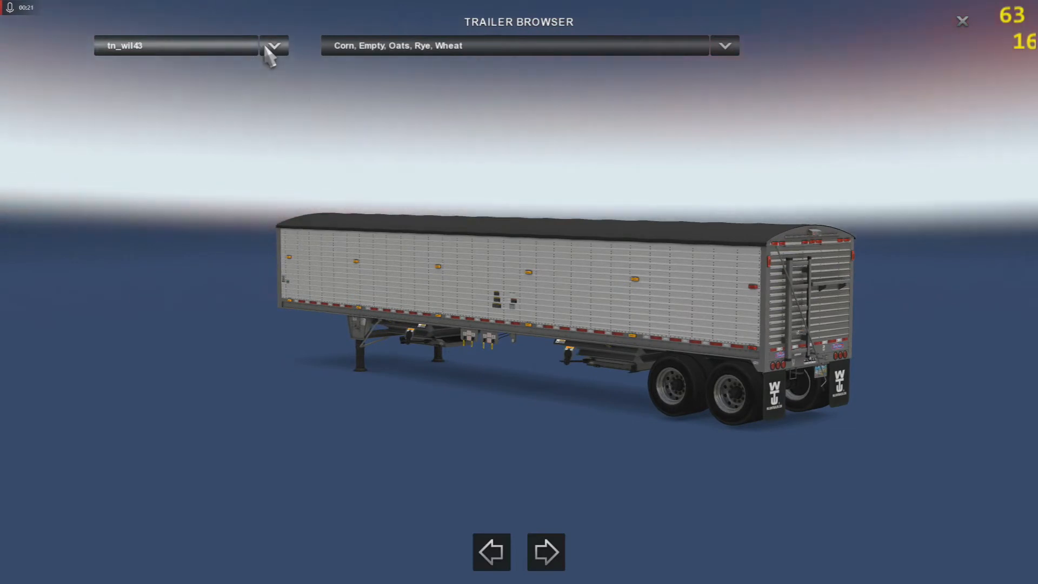
- Close the trailer list and confirm leaving the current profile
left_click(273, 44)
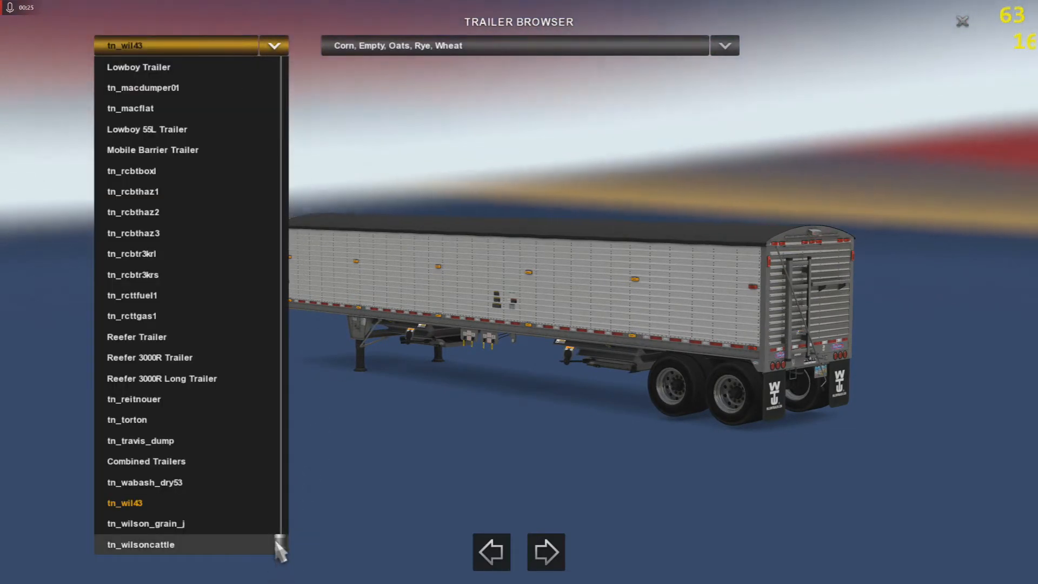
scroll("up", 3)
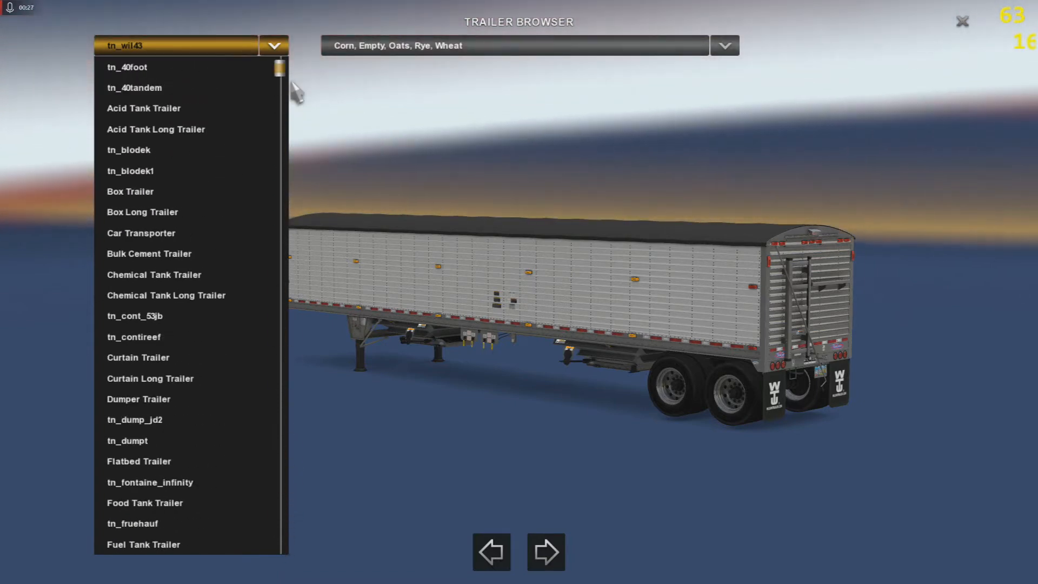
left_click(138, 357)
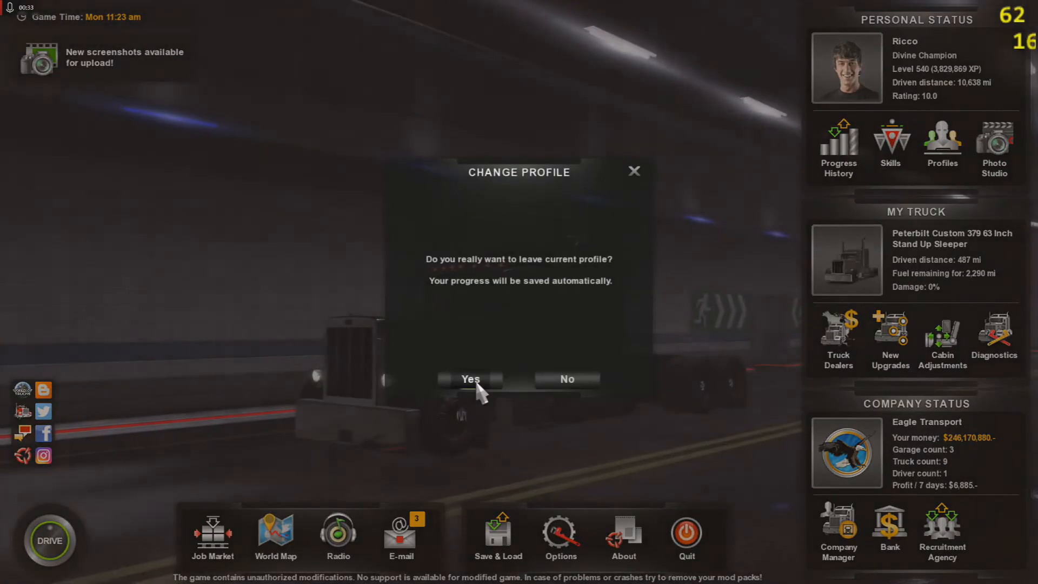
left_click(469, 379)
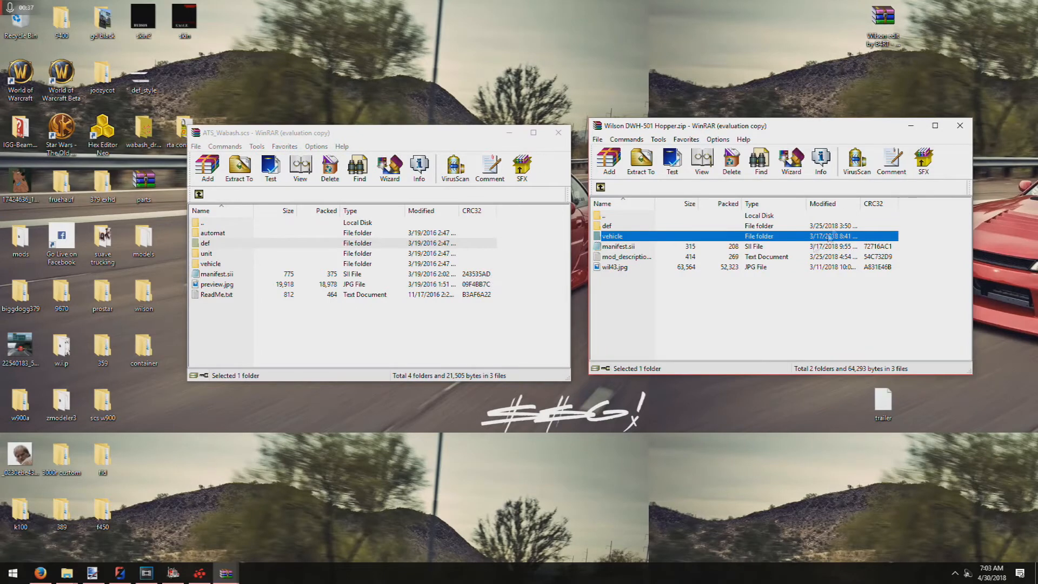
mouse_move(570, 250)
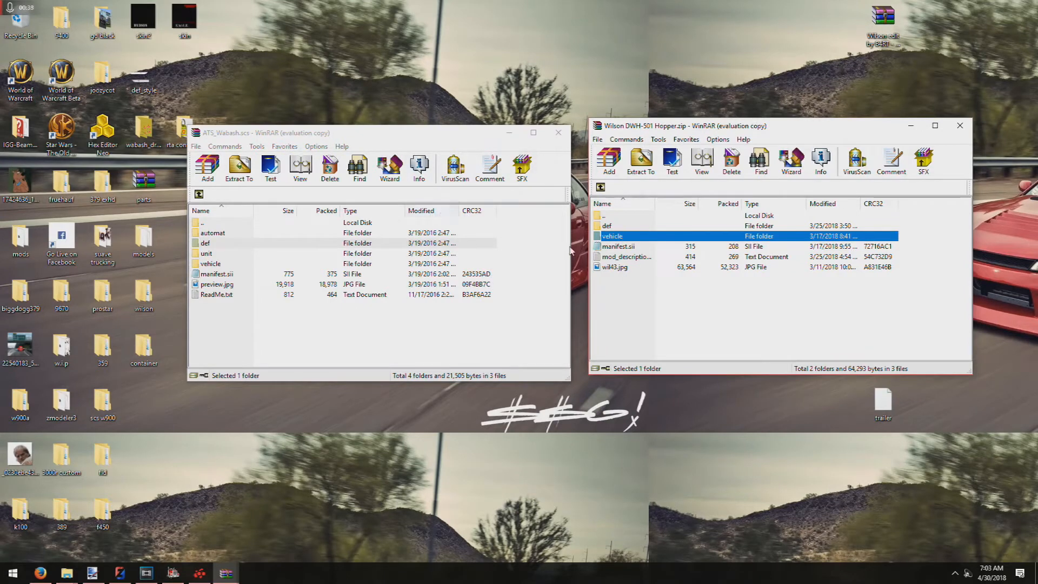
- Open the Wilson vehicle > wheel folder and copy Wabash's share and trailer folders into it
double_click(612, 235)
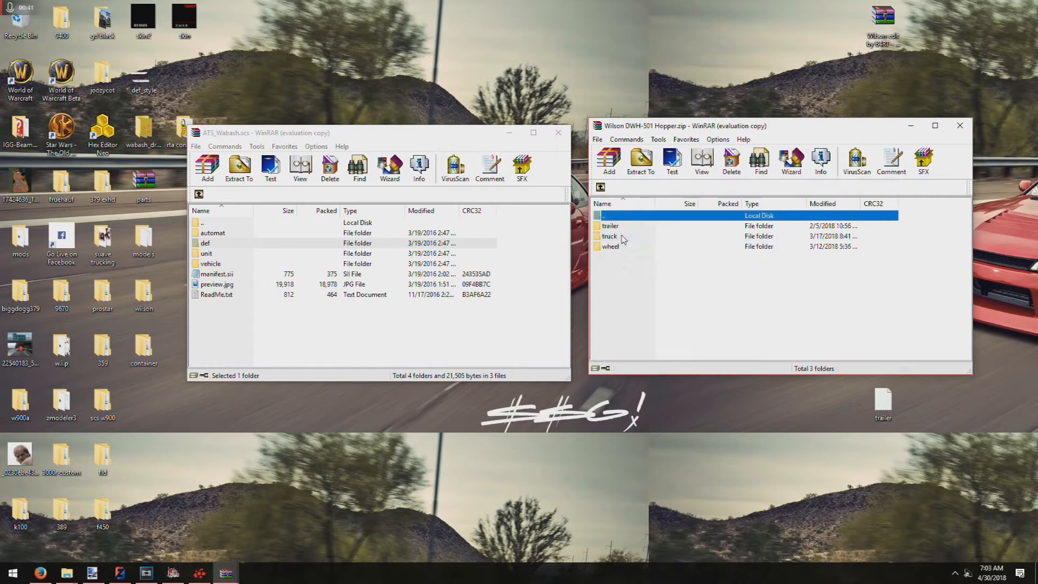
left_click(609, 247)
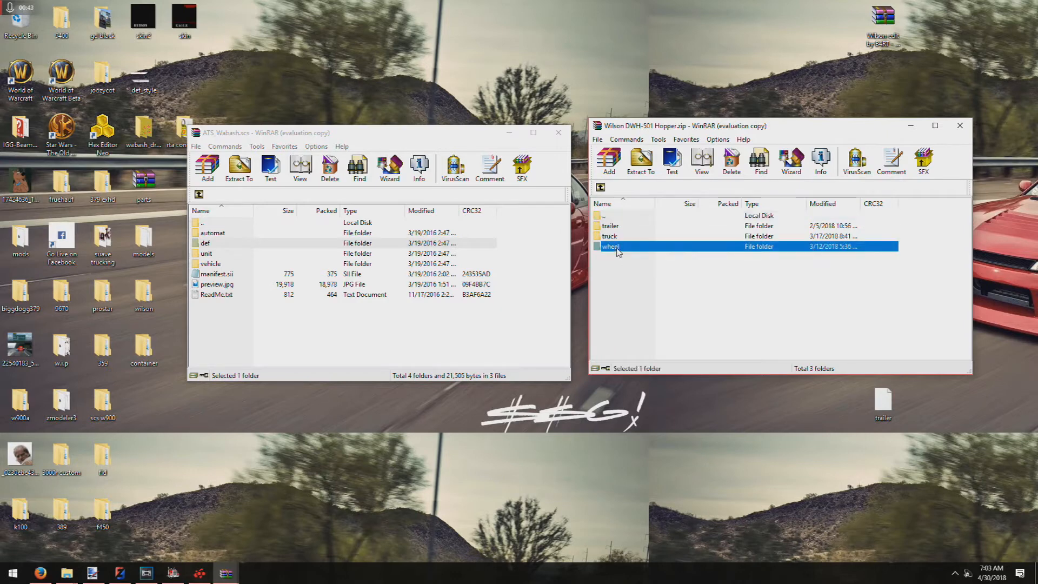
double_click(610, 247)
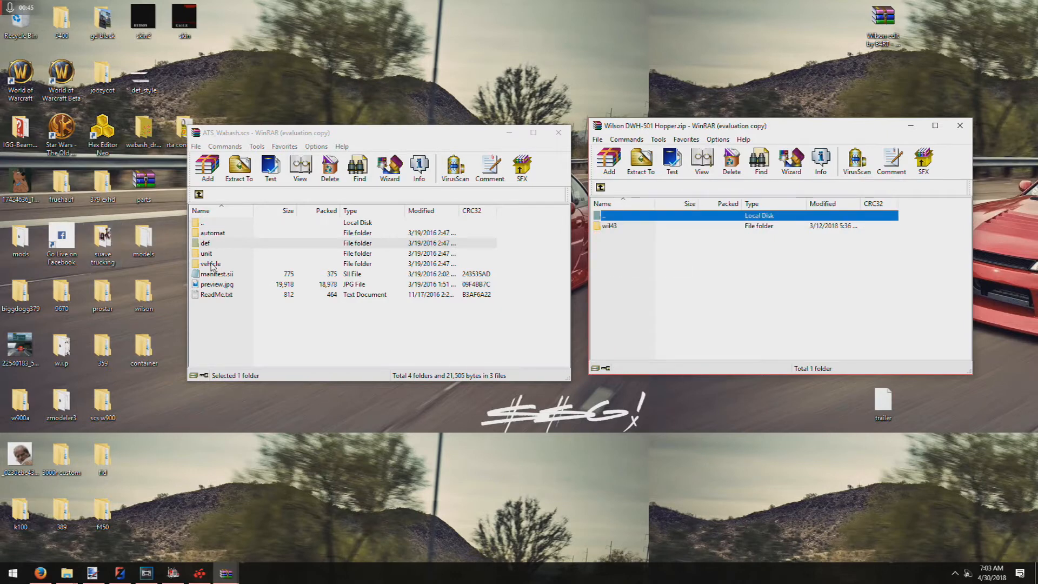
double_click(210, 263)
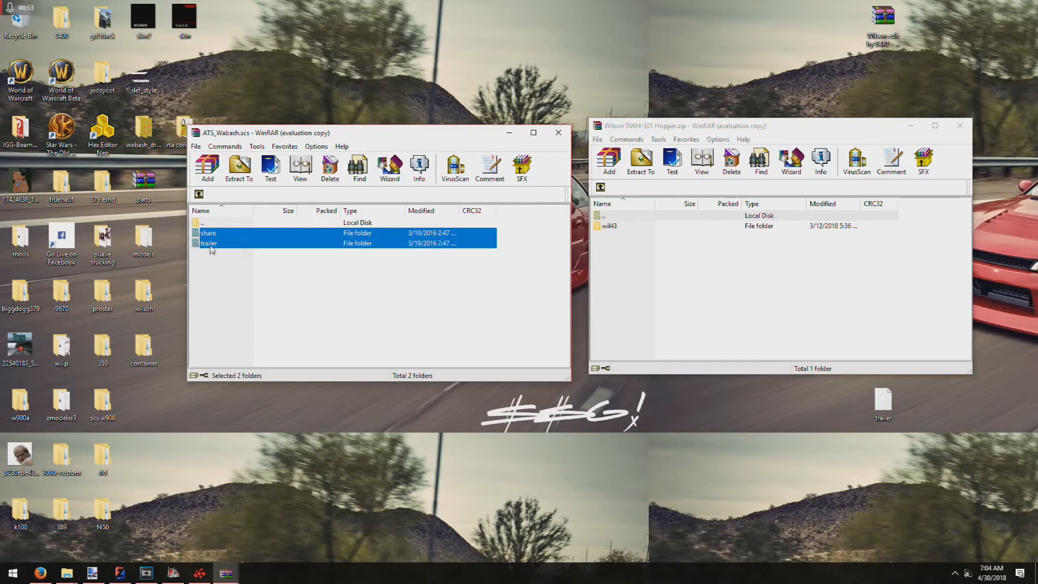
left_click(239, 168)
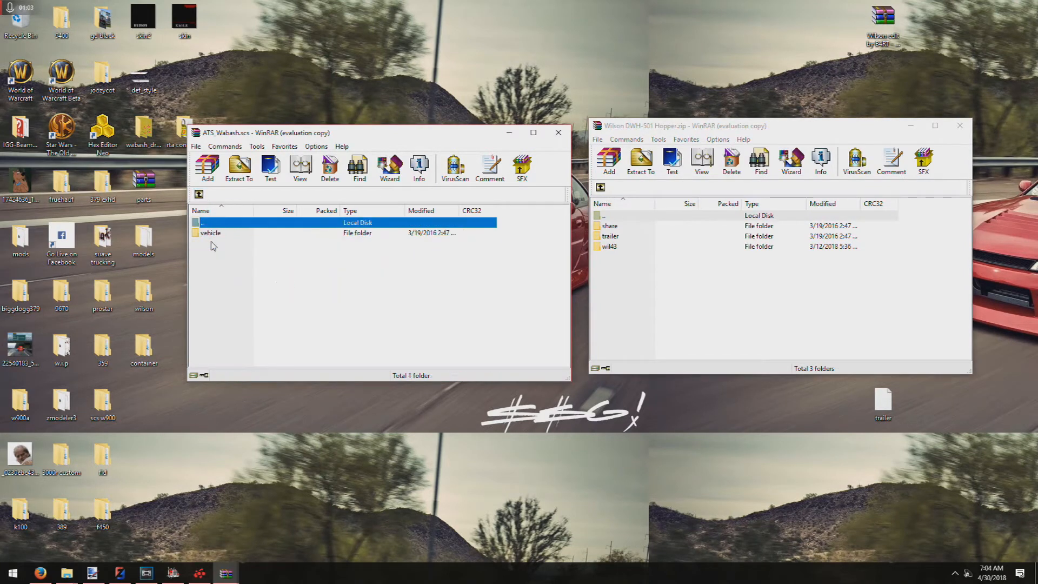
- Add Wabash's alcoa.sii to the Wilson archive's def/vehicle/t_wheel folder and confirm
double_click(610, 235)
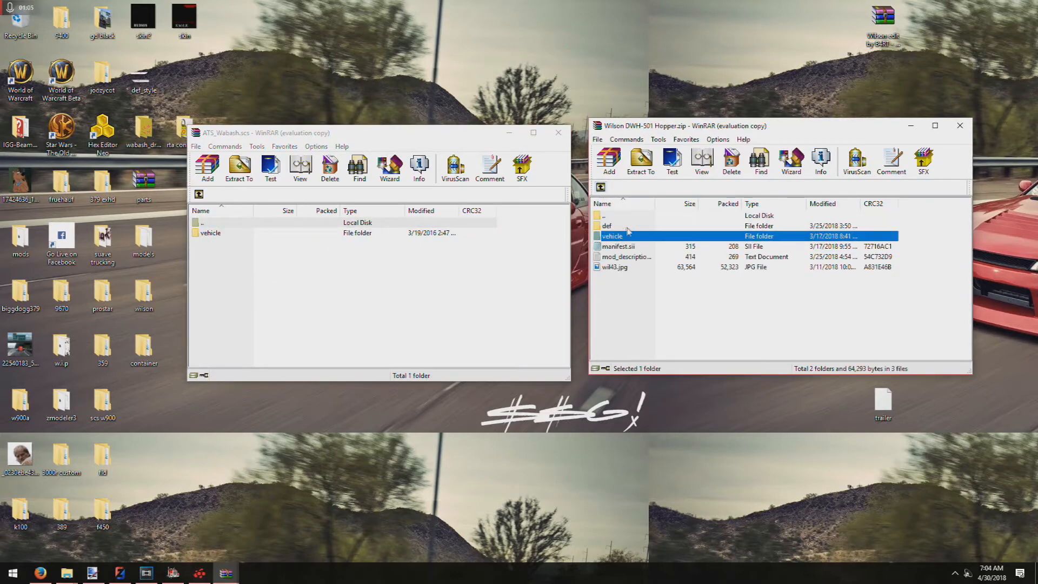
double_click(612, 236)
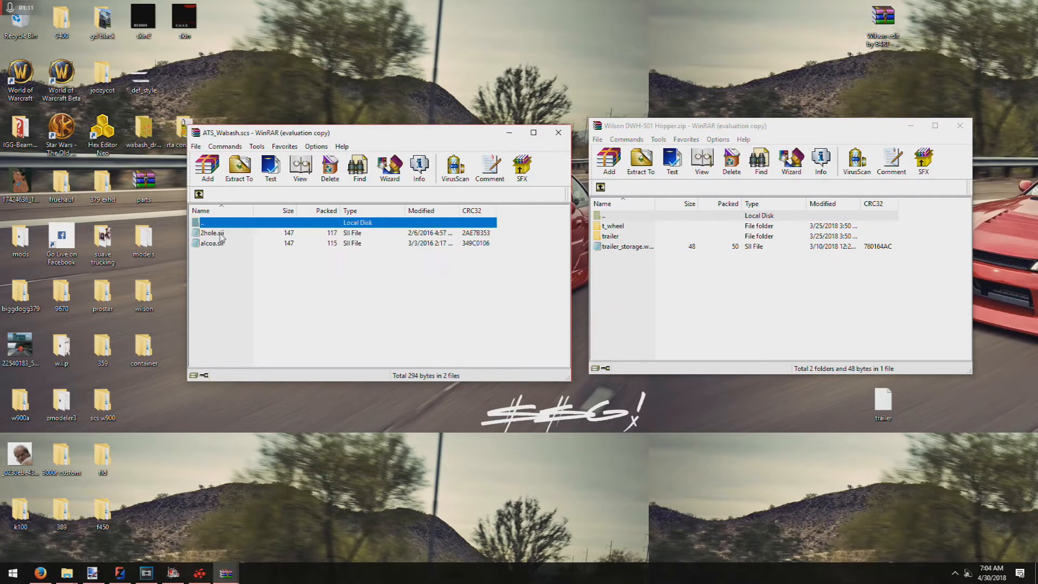
mouse_move(634, 233)
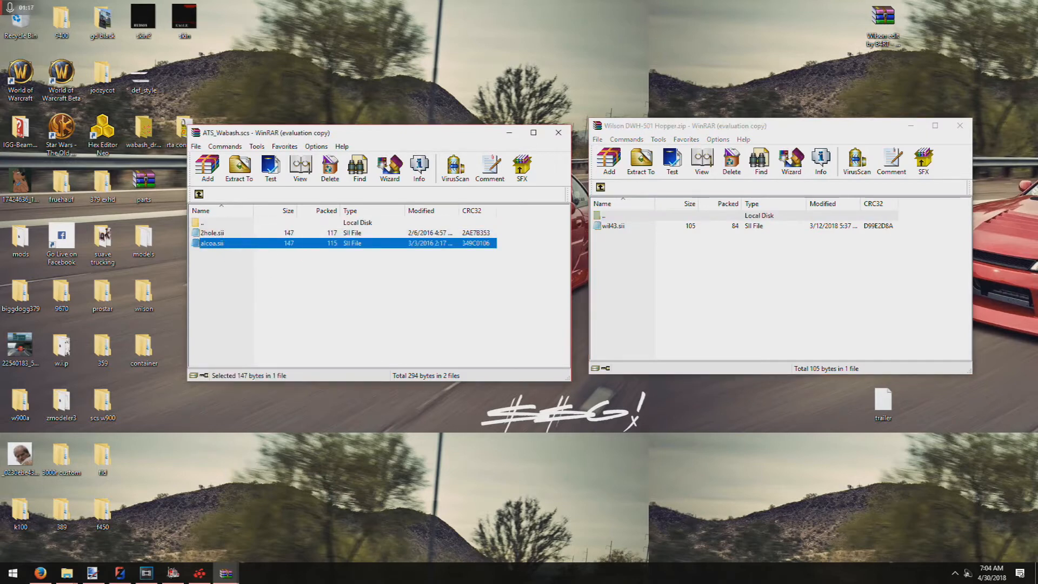
left_click(607, 162)
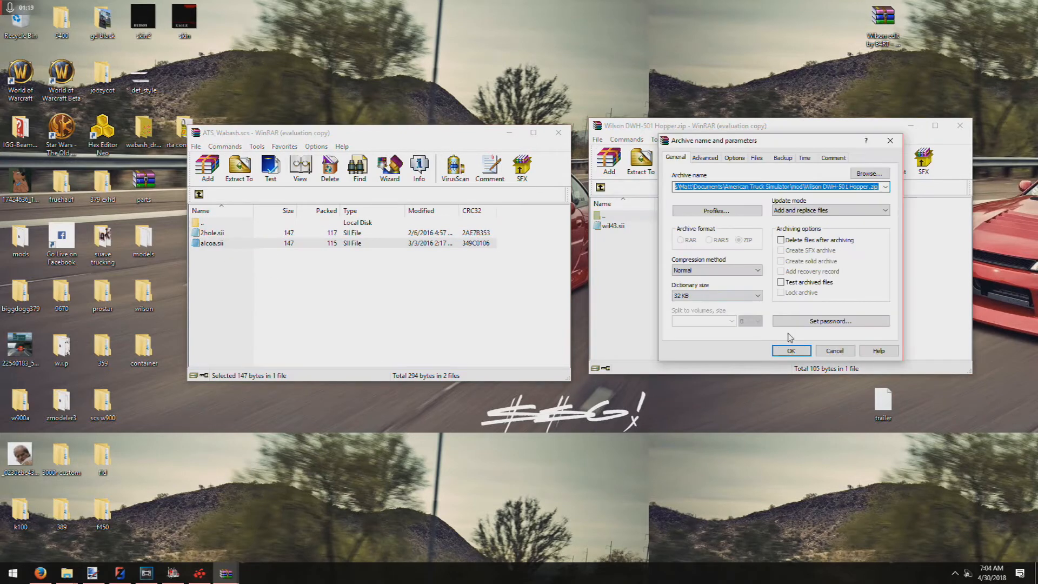
left_click(791, 350)
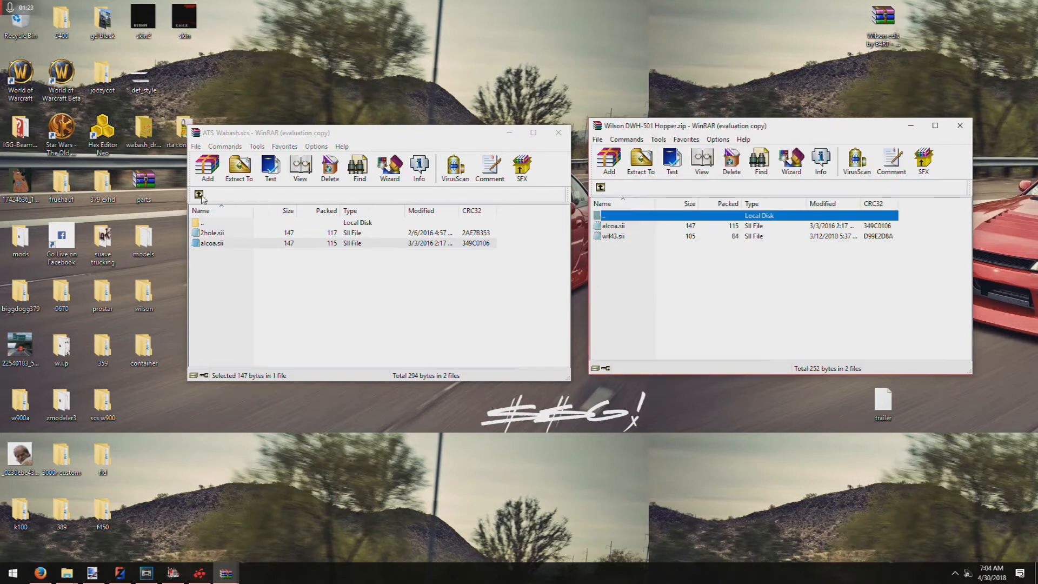
left_click(600, 192)
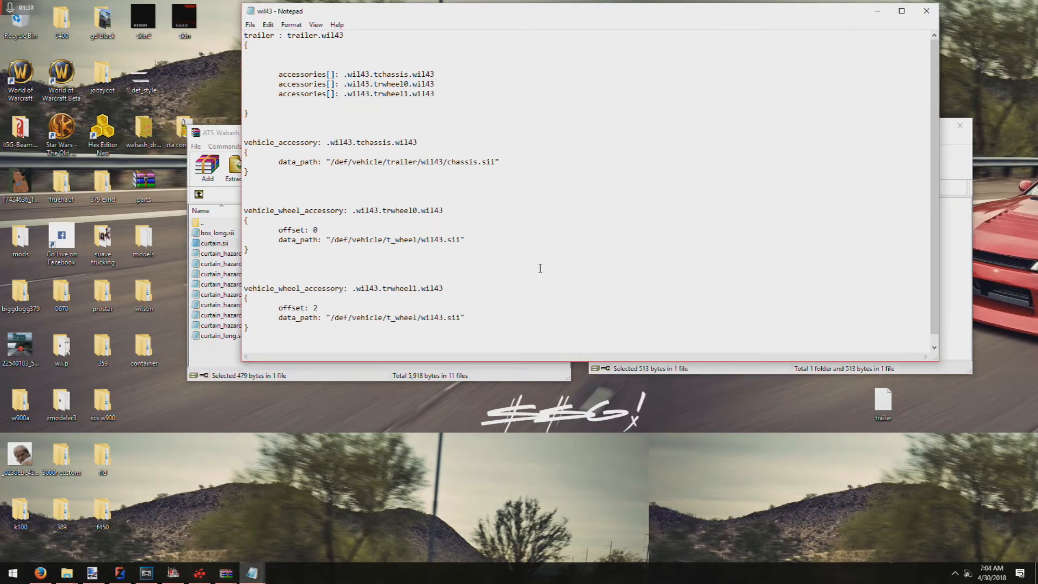
- Point both wheel data_path lines to alcoa.sii instead of wil43.sii, then save on closing
double_click(394, 239)
type("alcoa")
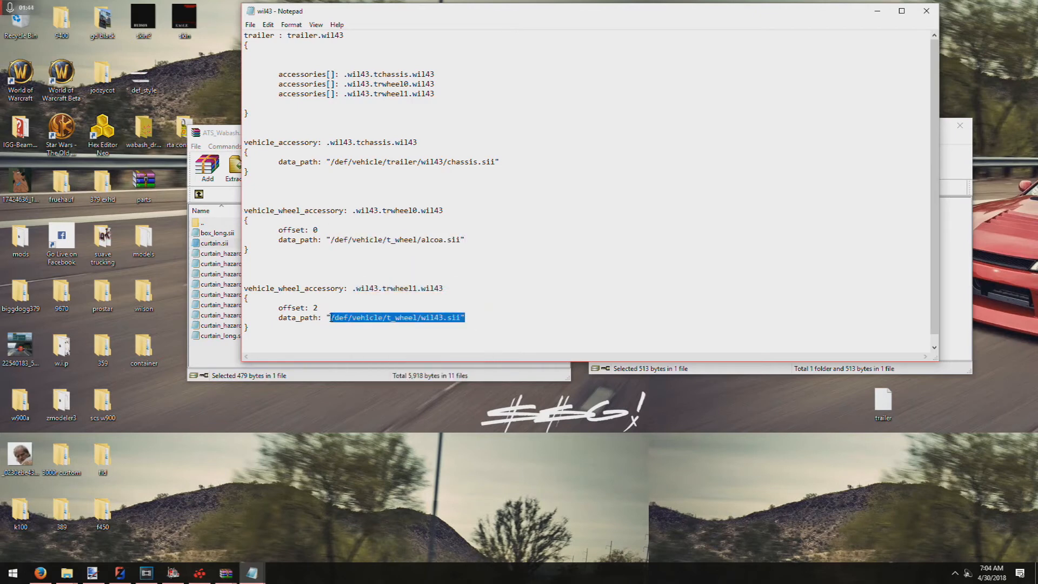
right_click(395, 318)
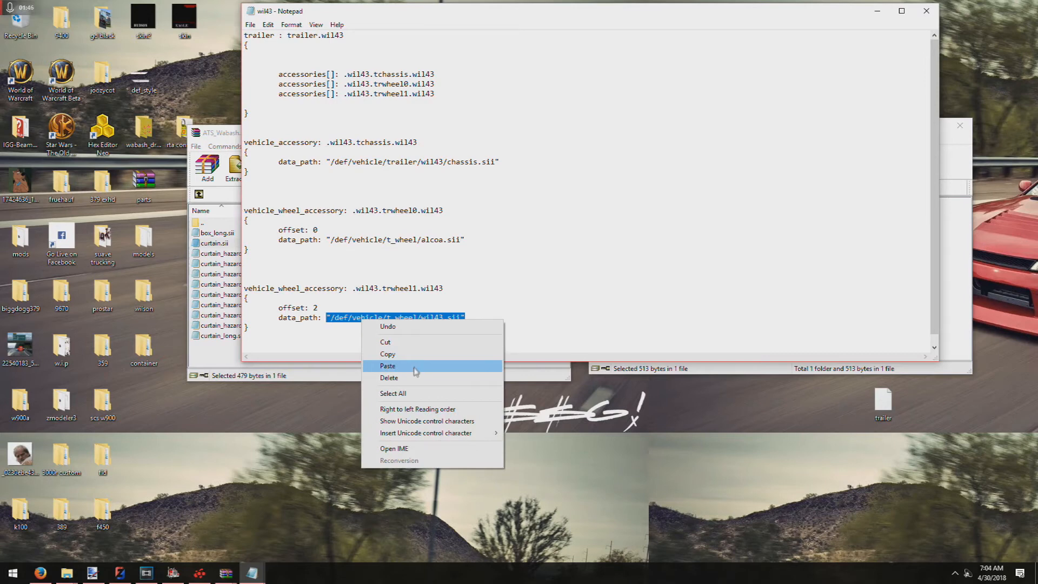
left_click(388, 365)
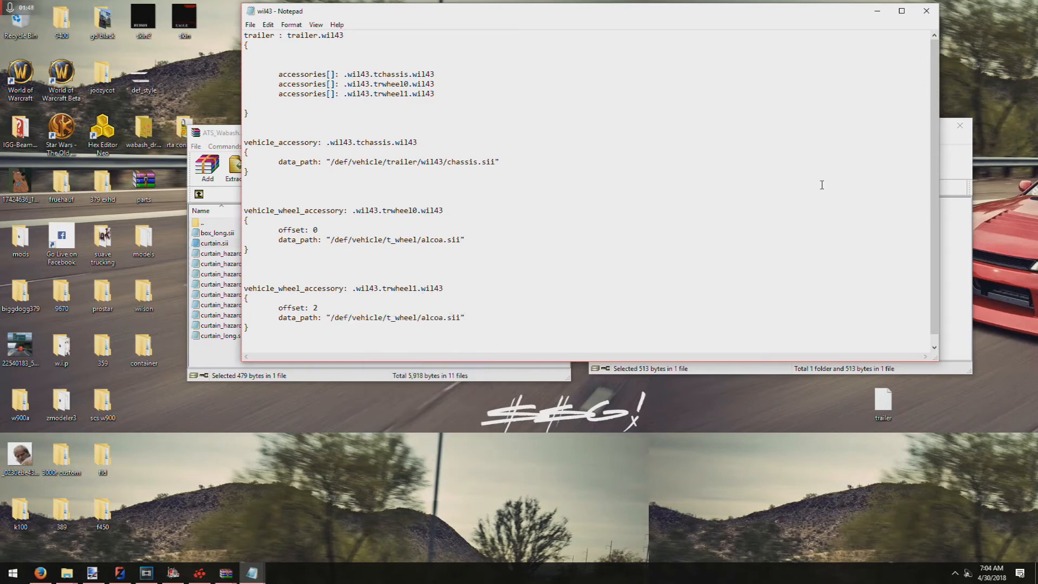
left_click(925, 11)
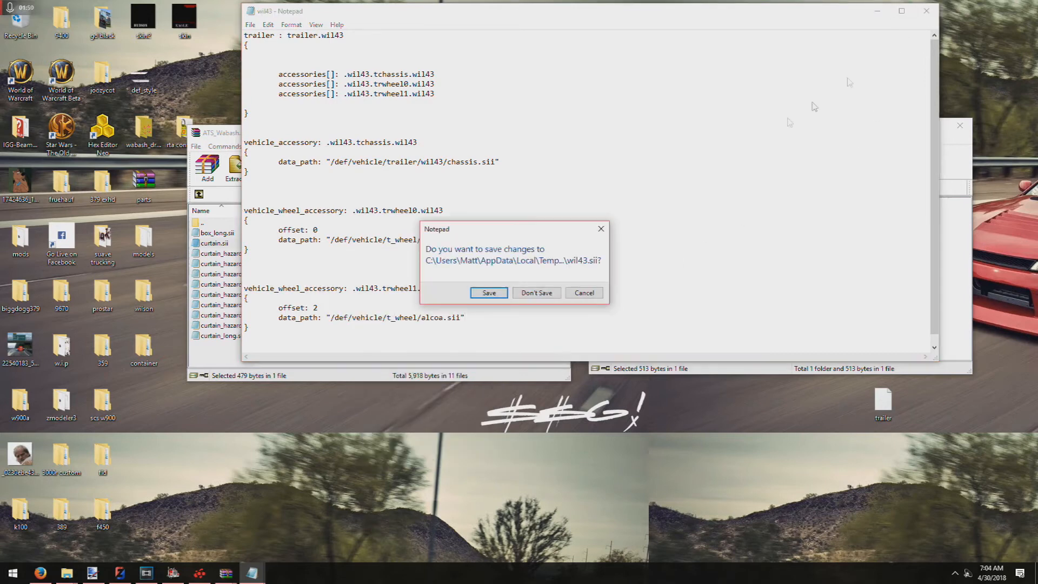
left_click(537, 293)
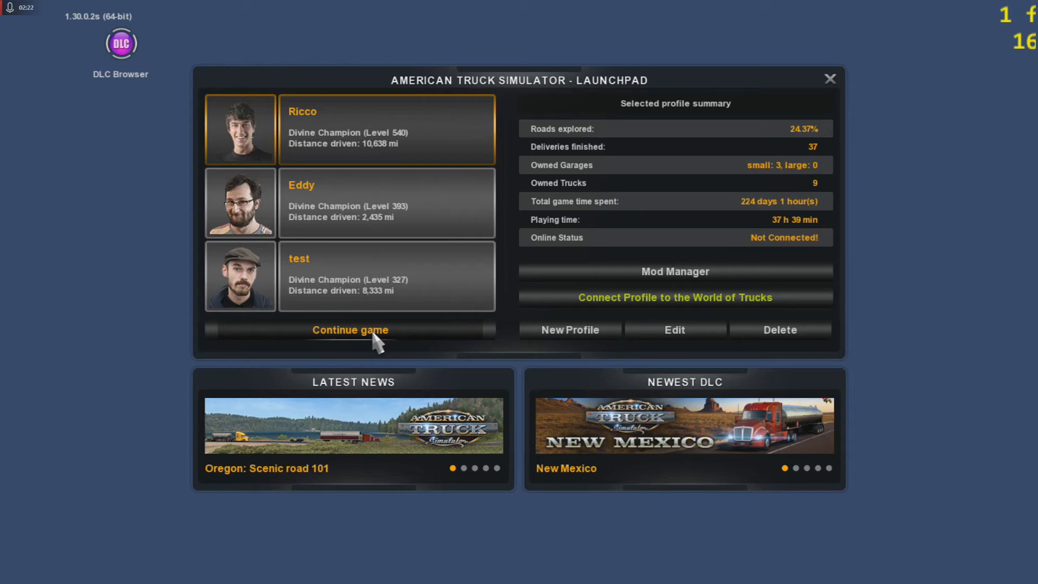
- Select the first profile on the Launchpad and continue the game
left_click(349, 330)
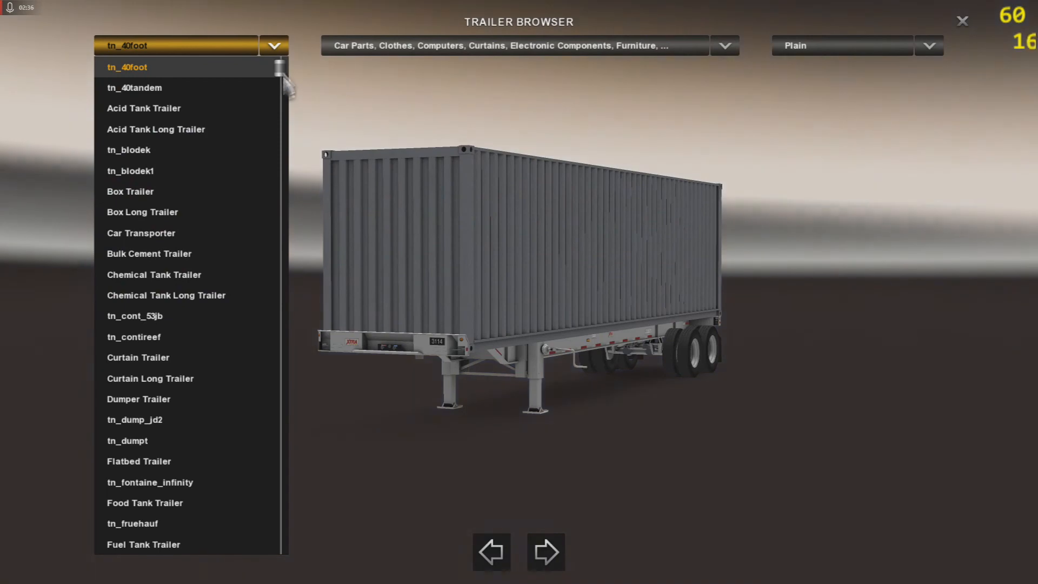
- Inspect the tn_wil43 trailer's swapped wheels, then close the trailer browser
scroll("down", 3)
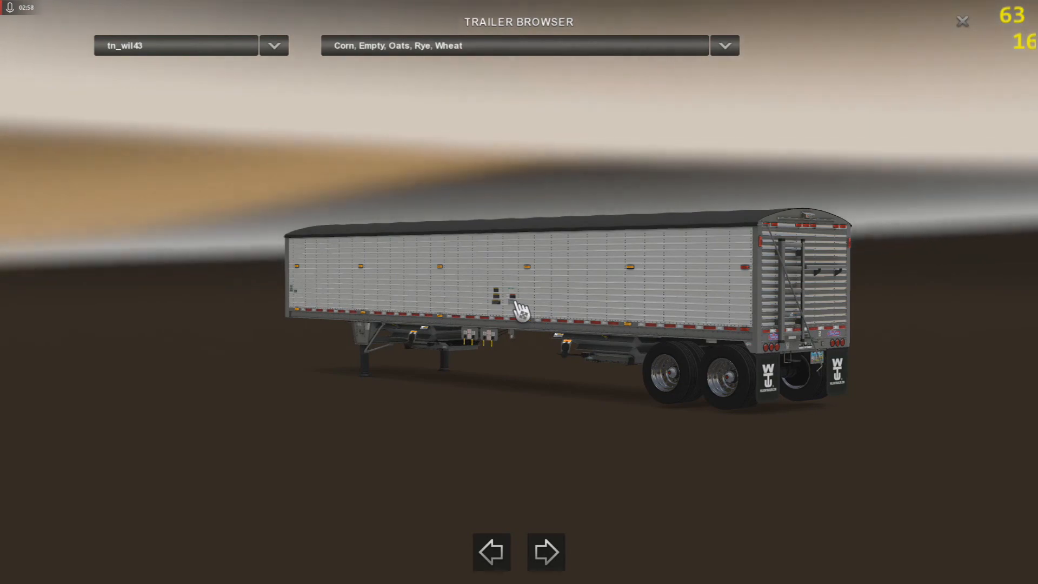
left_click(962, 21)
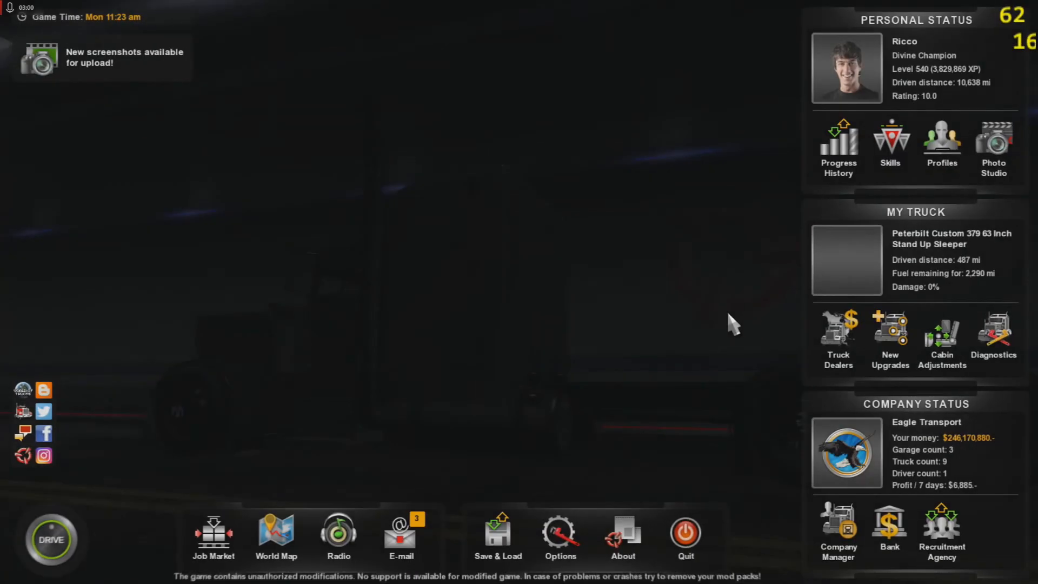